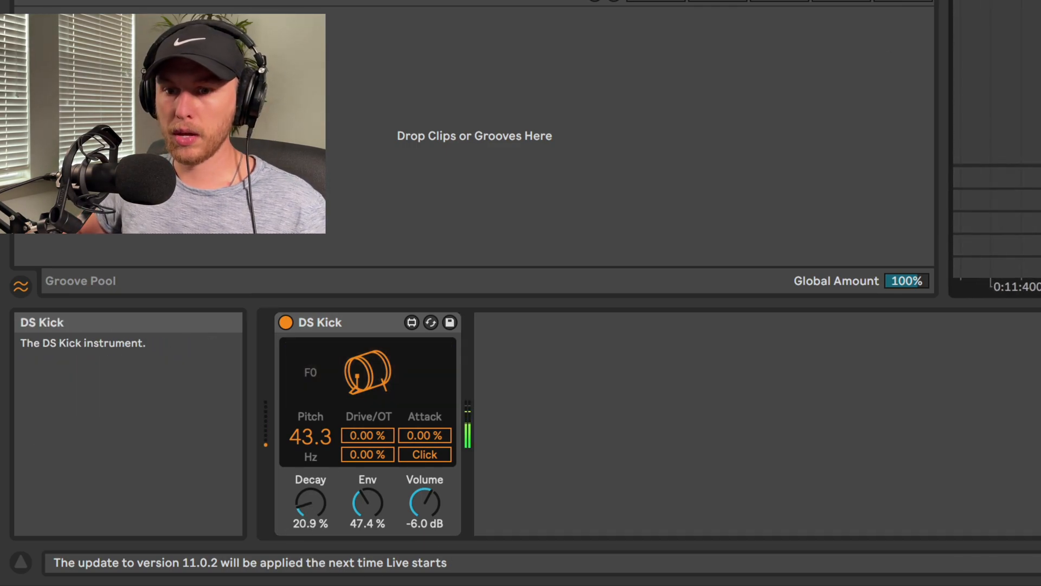
Lengthen the DS Kick decay to 26.4%, raise volume to -3.8 dB, and add drive.
{"action": "left_click_drag", "start_coordinate": [367, 501], "coordinate": [367, 511]}
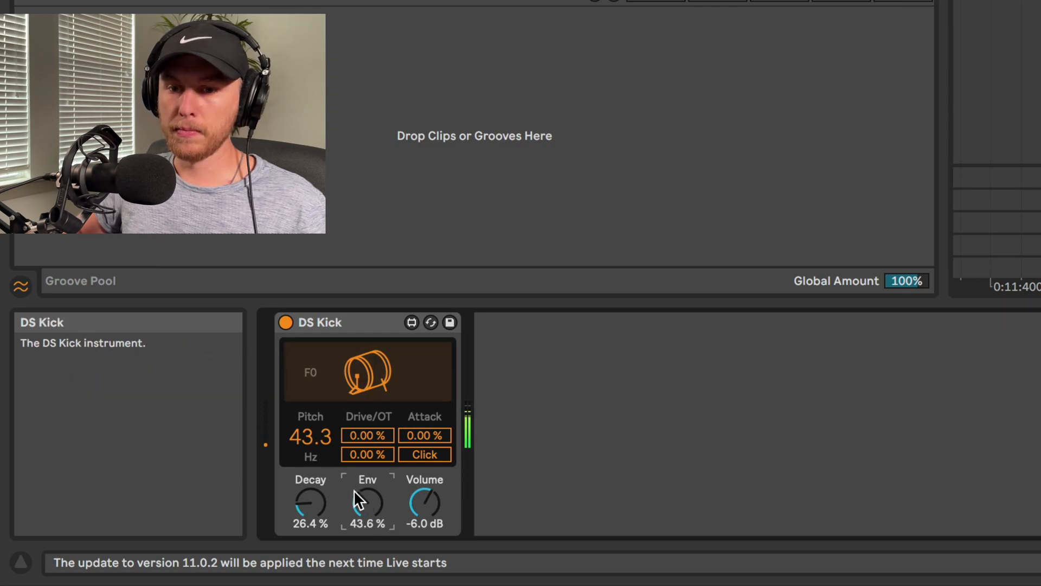
{"action": "left_click_drag", "start_coordinate": [424, 503], "coordinate": [424, 488]}
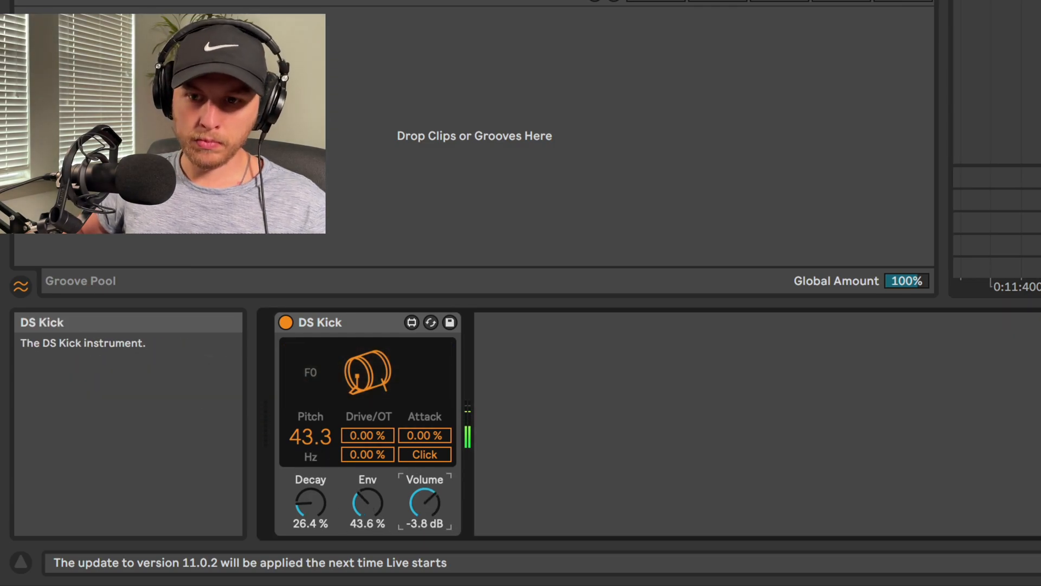
{"action": "left_click_drag", "start_coordinate": [367, 435], "coordinate": [367, 405]}
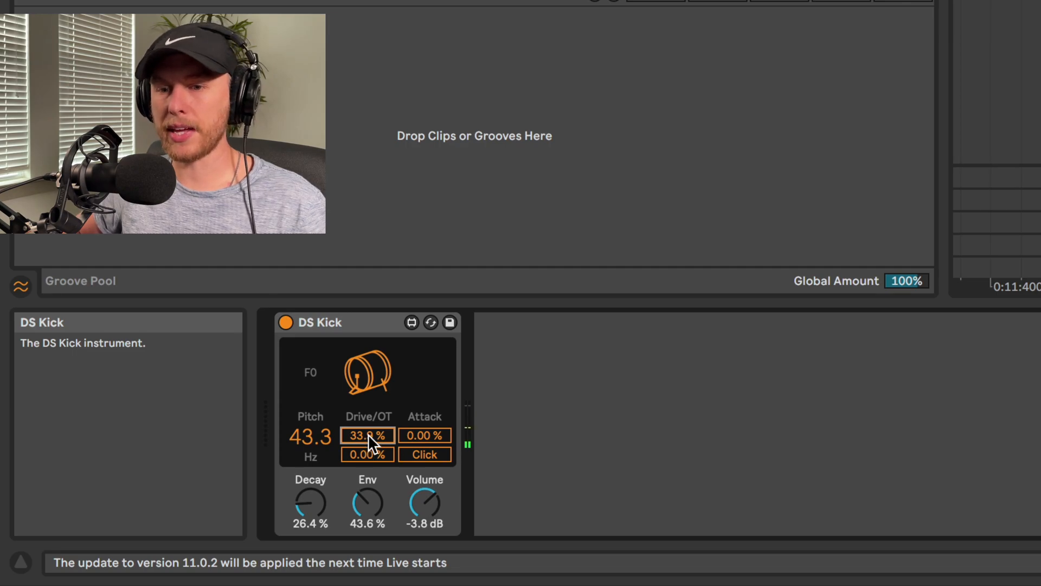
{"action": "left_click_drag", "start_coordinate": [367, 435], "coordinate": [367, 399]}
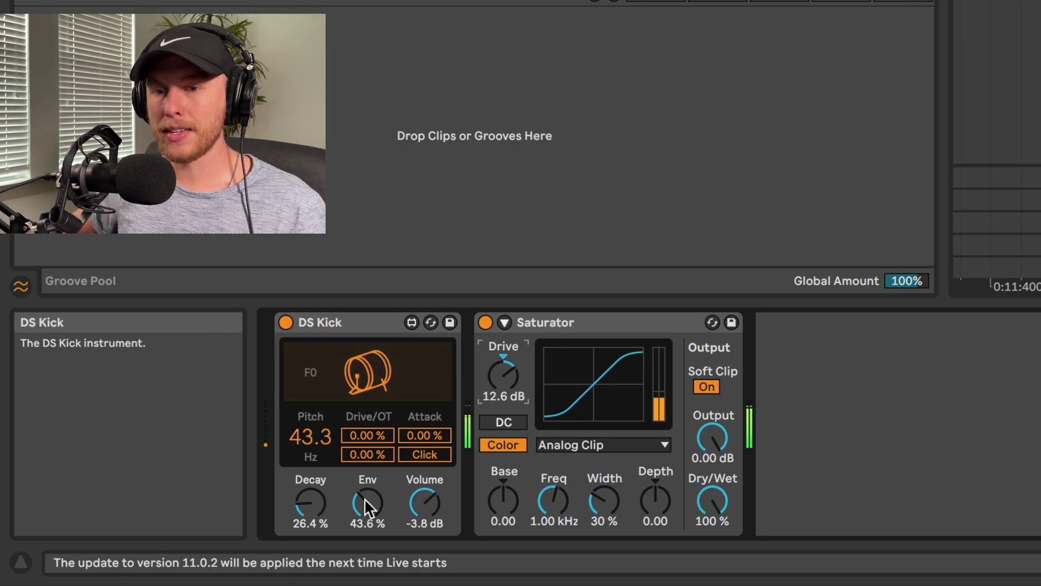
Shorten the DS Kick pitch envelope to 15.1% and raise overtone to 53.5%.
{"action": "left_click_drag", "start_coordinate": [367, 503], "coordinate": [367, 511]}
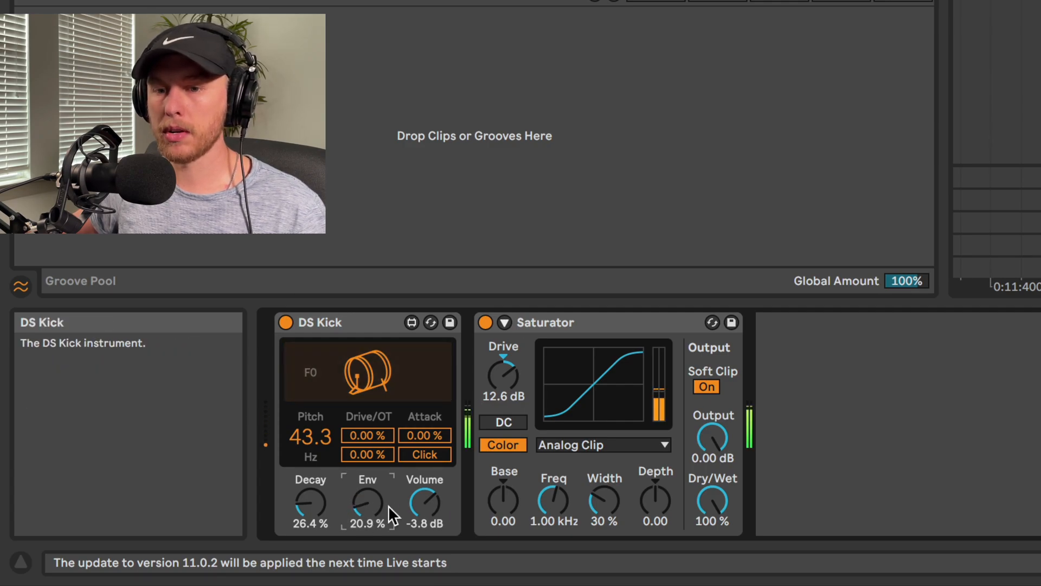
{"action": "left_click_drag", "start_coordinate": [503, 375], "coordinate": [503, 361]}
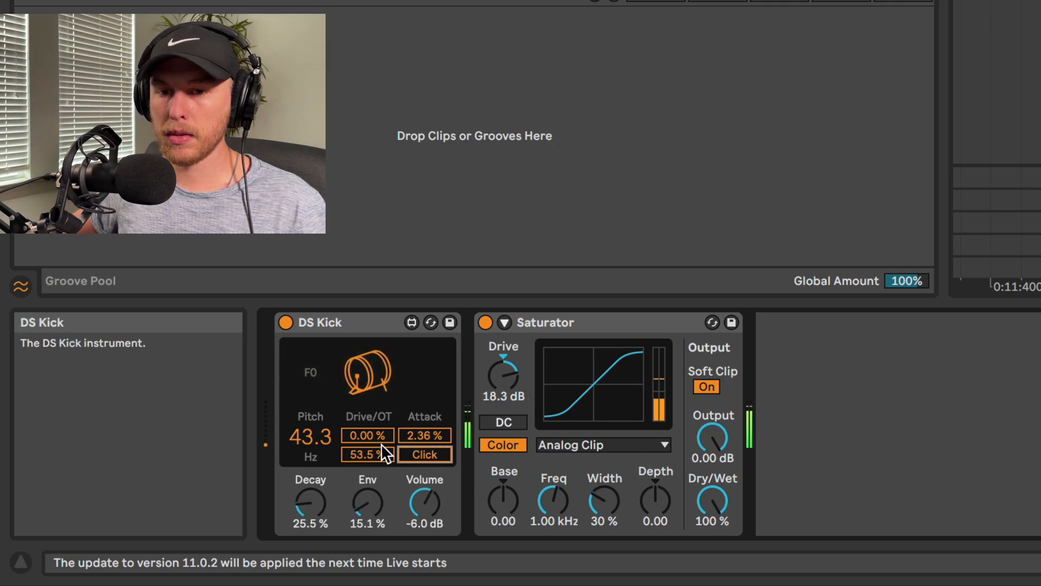
{"action": "left_click_drag", "start_coordinate": [425, 435], "coordinate": [435, 458]}
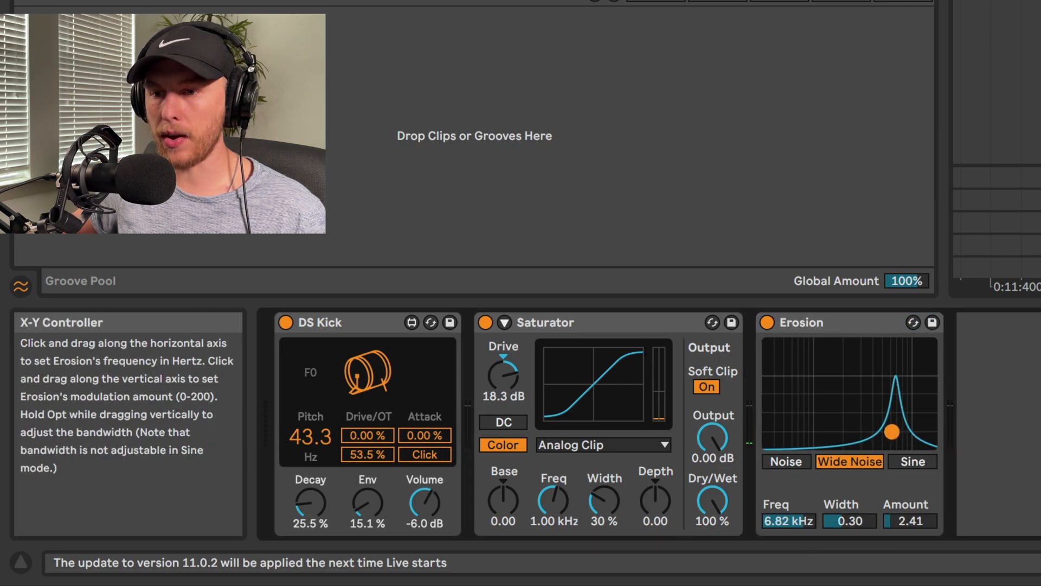
Move Erosion's XY dot up to about 7.7 kHz with noise amount 10.7.
{"action": "left_click_drag", "start_coordinate": [890, 432], "coordinate": [896, 422]}
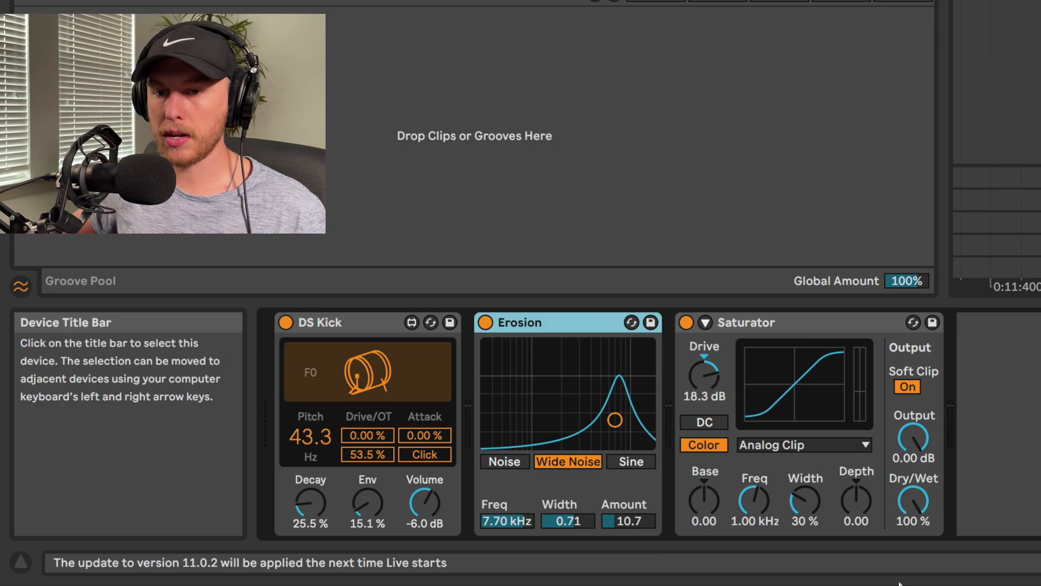
{"action": "mouse_move", "coordinate": [823, 382]}
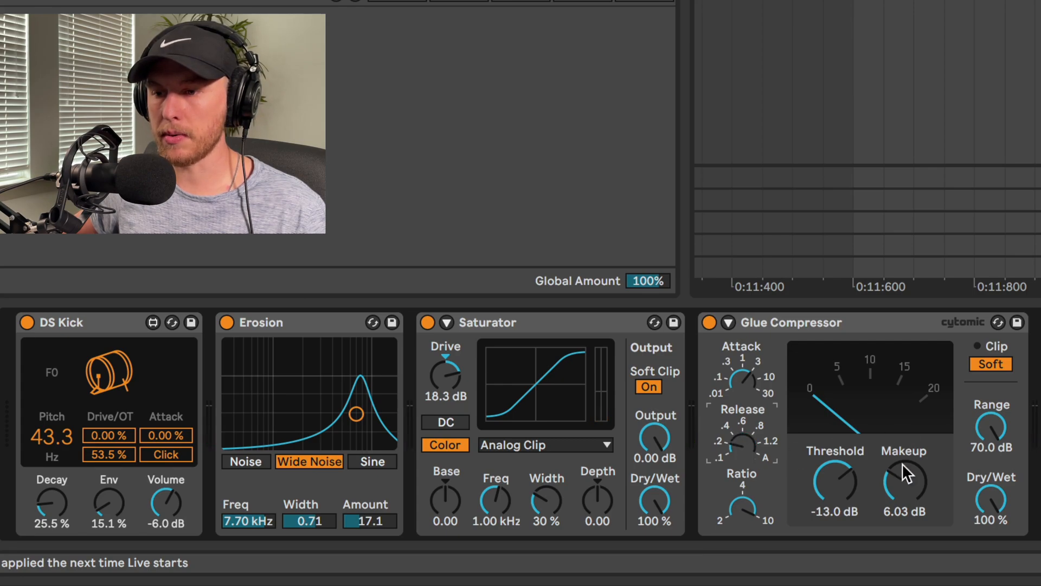
Bring the Glue Compressor makeup gain toward about 6 dB.
{"action": "left_click_drag", "start_coordinate": [903, 485], "coordinate": [903, 475]}
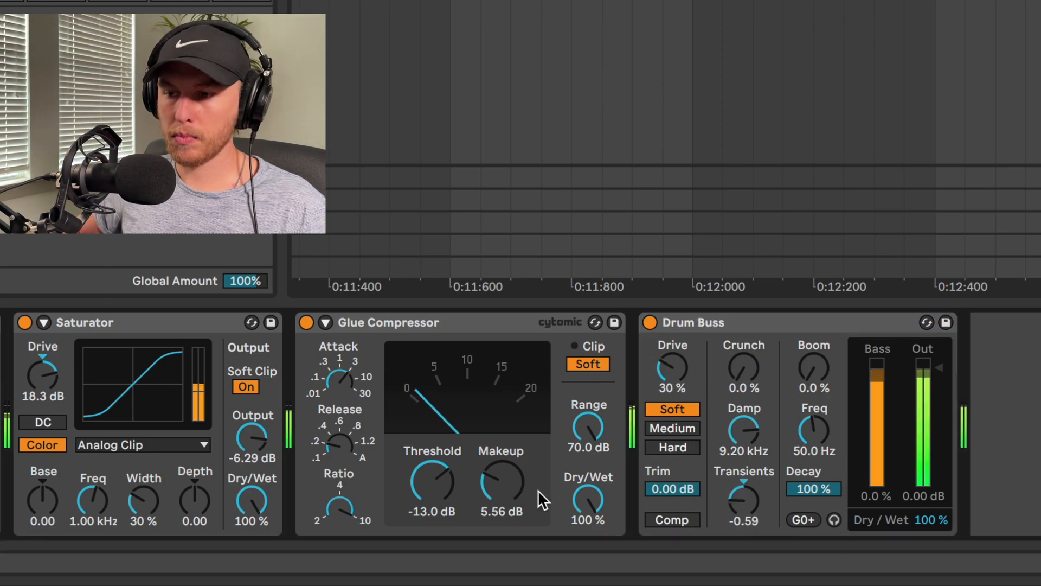
Ease the Drum Buss transients control to -0.48.
{"action": "left_click_drag", "start_coordinate": [744, 498], "coordinate": [751, 484]}
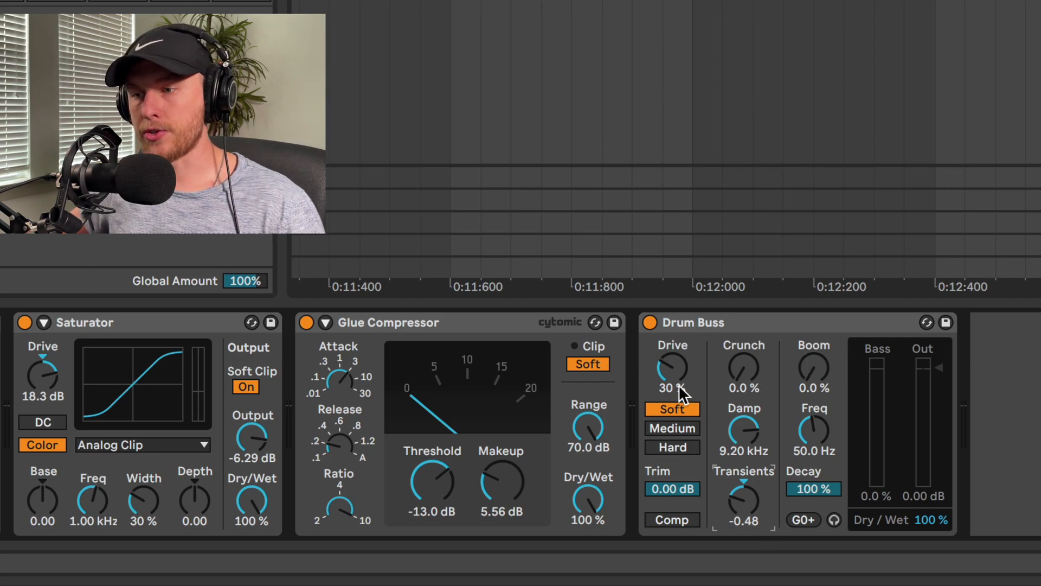
{"action": "mouse_move", "coordinate": [717, 515]}
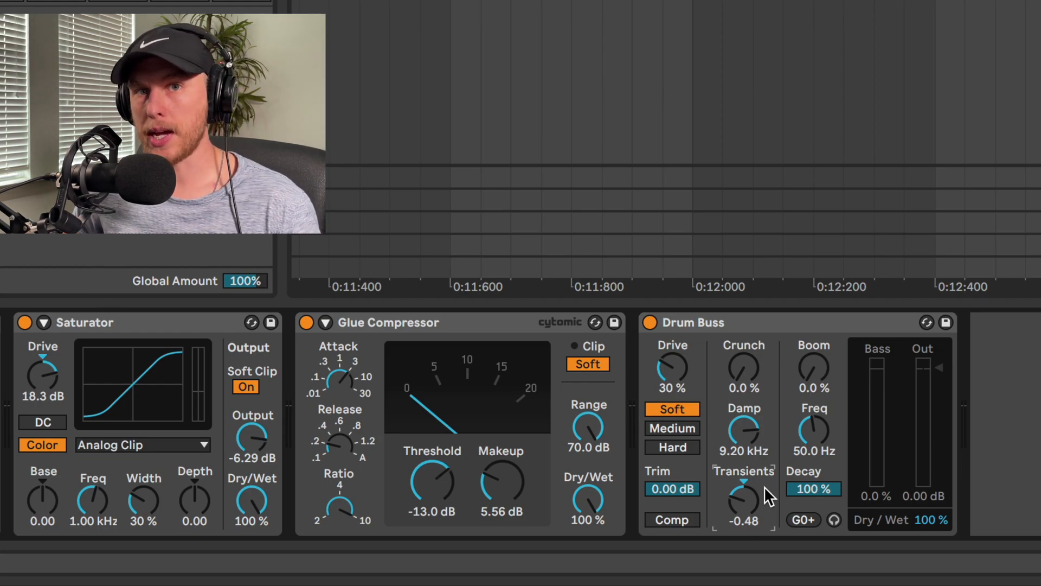
{"action": "mouse_move", "coordinate": [786, 546]}
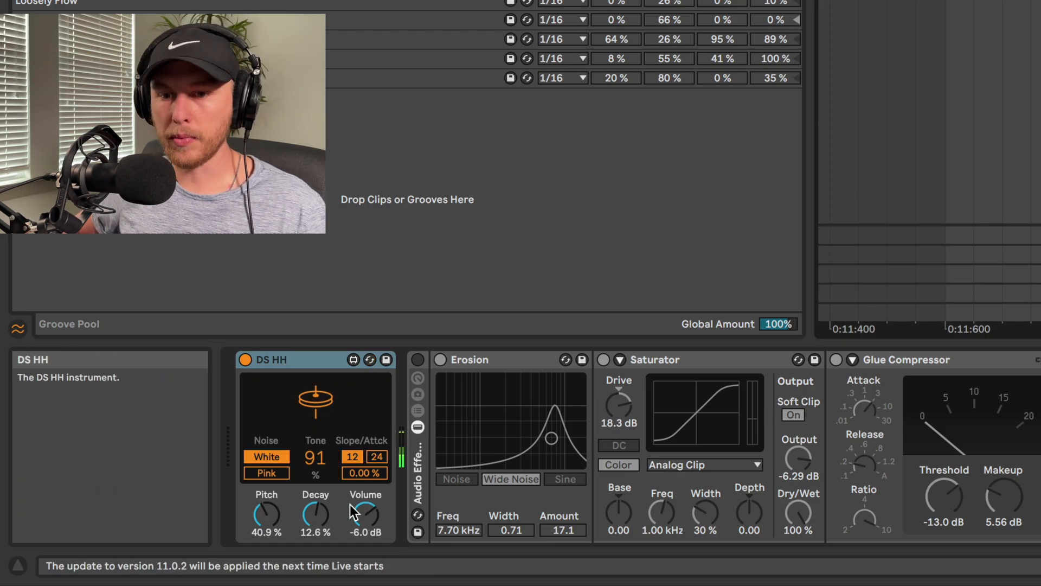
Adjust the volume of the DS HH hi-hat layer.
{"action": "left_click_drag", "start_coordinate": [315, 514], "coordinate": [315, 538]}
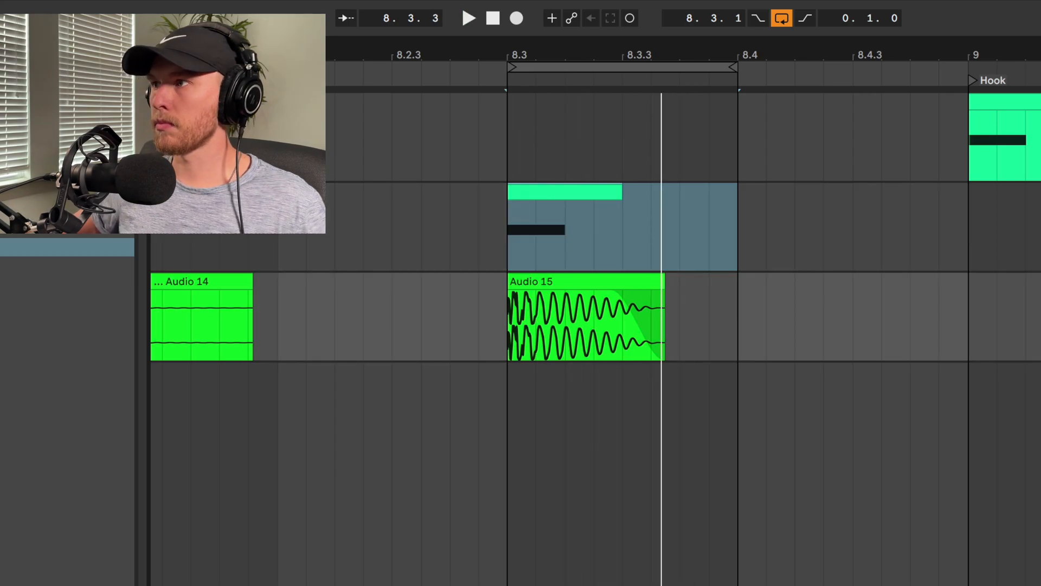
Select the rendered Audio 15 kick clip at bar 8.3.
{"action": "left_click", "coordinate": [468, 18]}
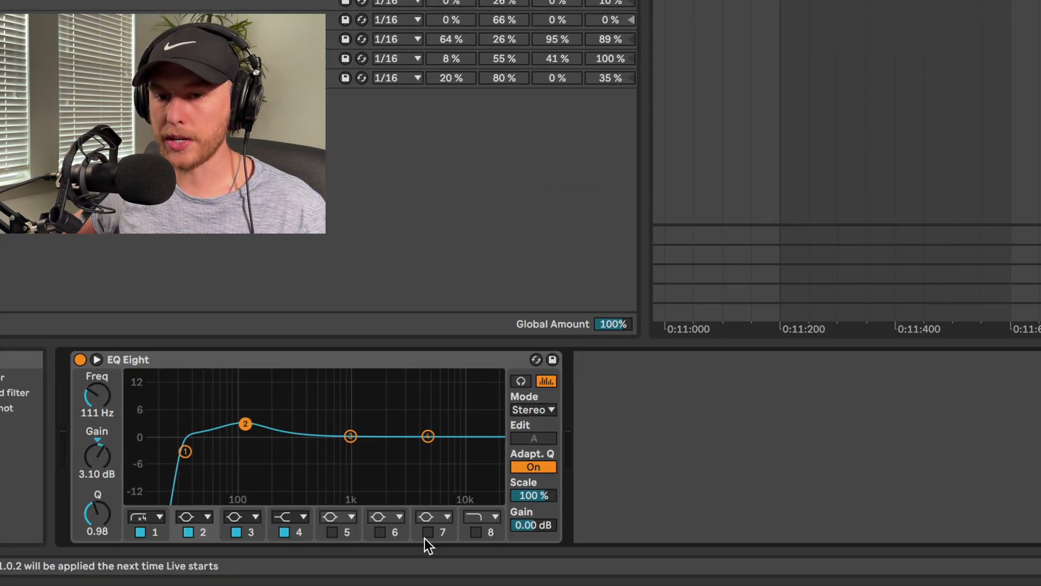
Carve an EQ Eight low-mid dip, cutting band 5 about 7 dB near 825 Hz.
{"action": "left_click_drag", "start_coordinate": [245, 423], "coordinate": [255, 427]}
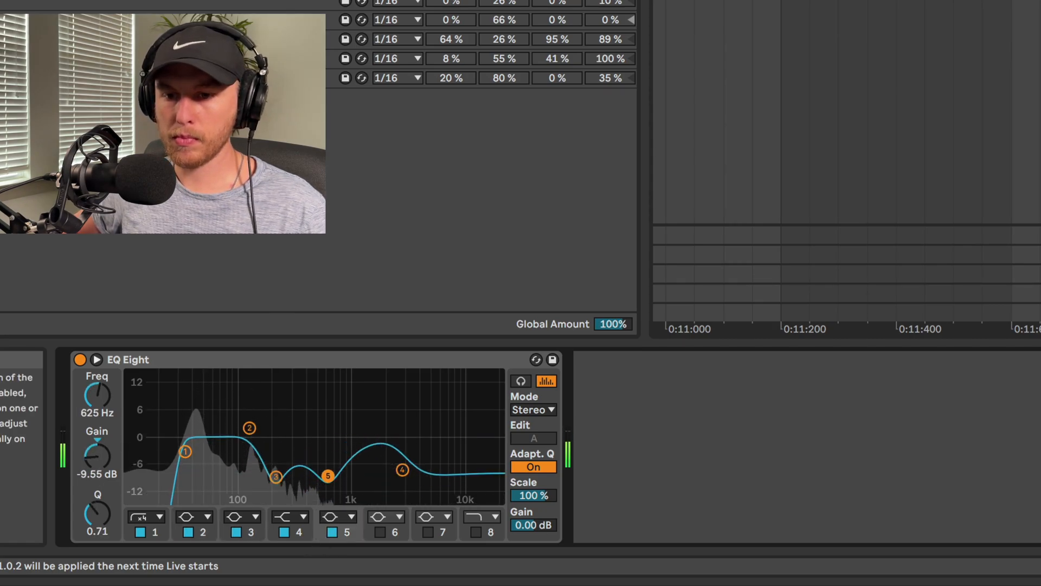
{"action": "left_click_drag", "start_coordinate": [184, 451], "coordinate": [193, 438]}
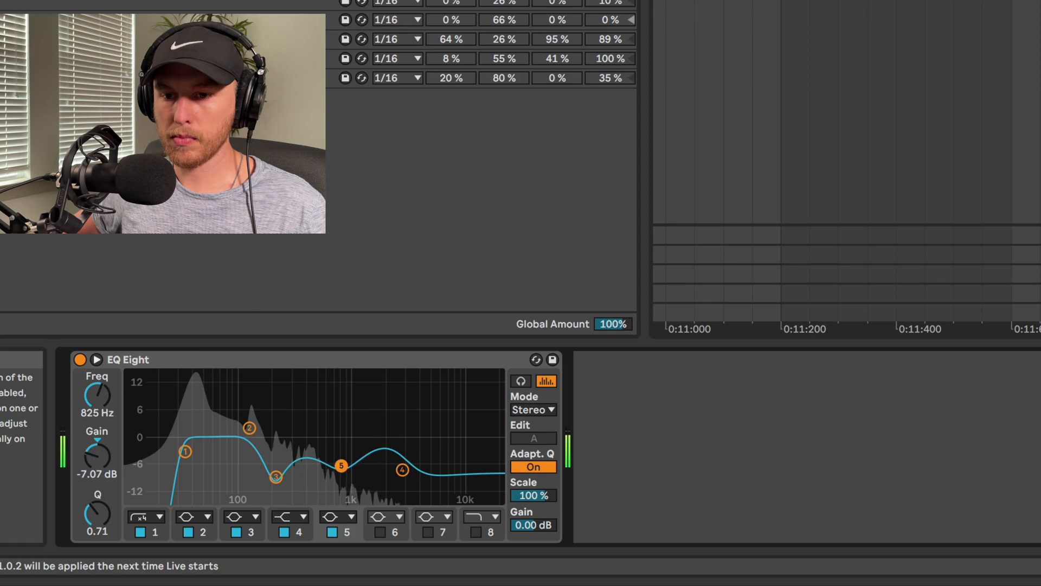